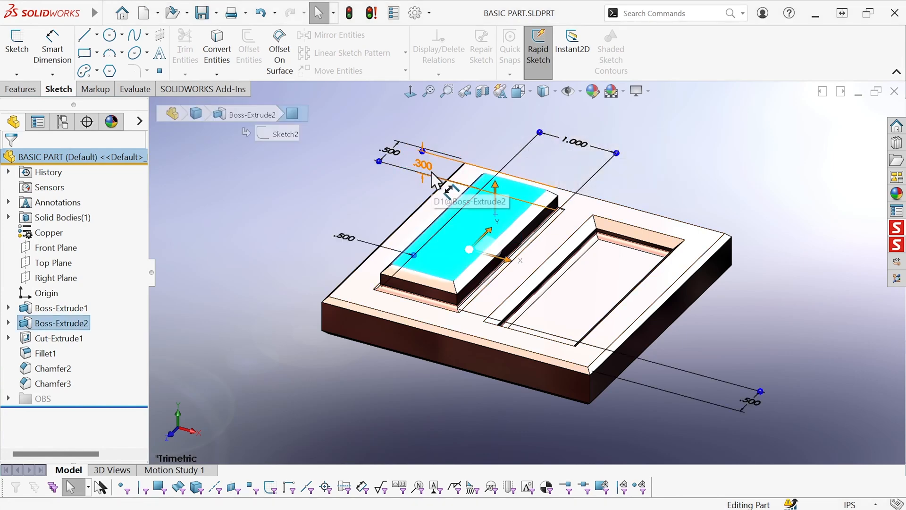
pyautogui.moveTo(613, 278)
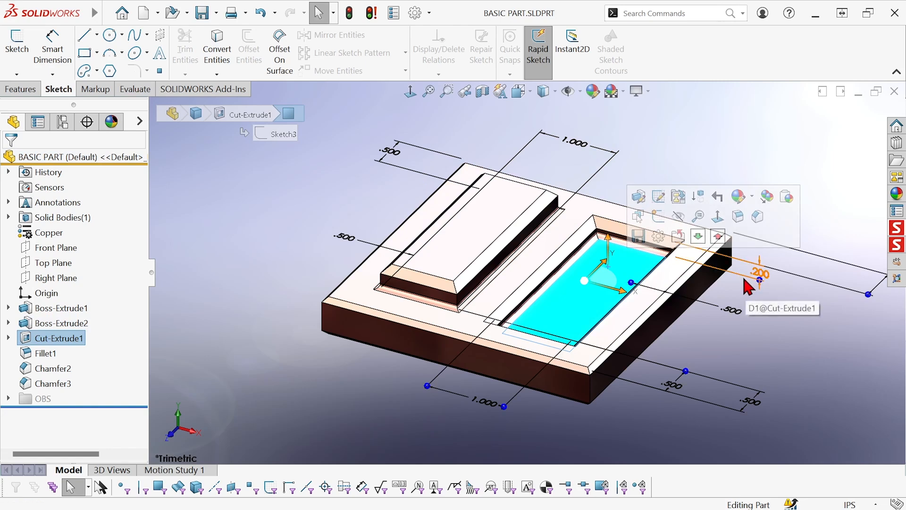
pyautogui.moveTo(367, 225)
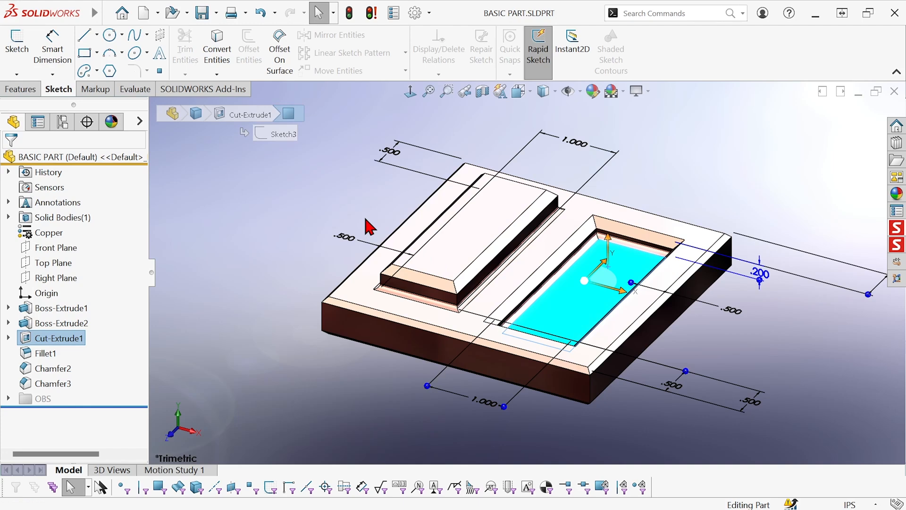
pyautogui.moveTo(760, 280)
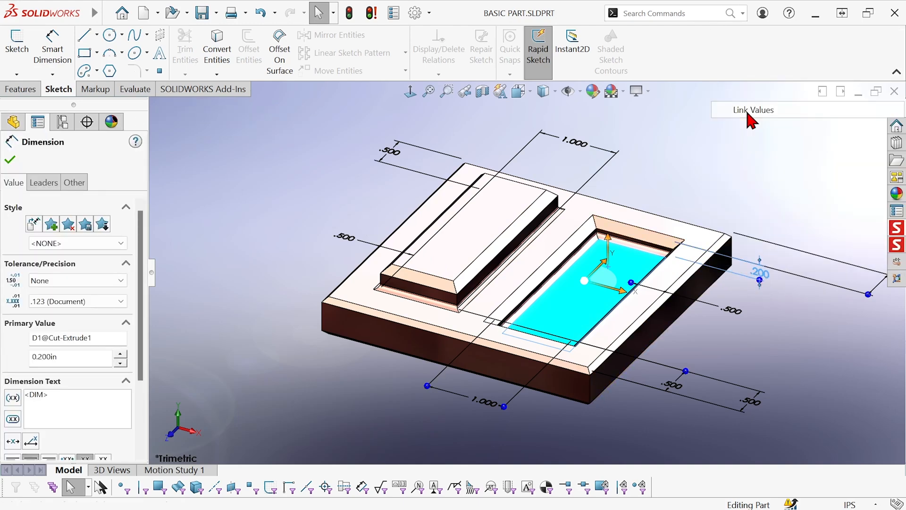
# Link the cut's 0.200 in depth to a new shared value named H
pyautogui.click(751, 109)
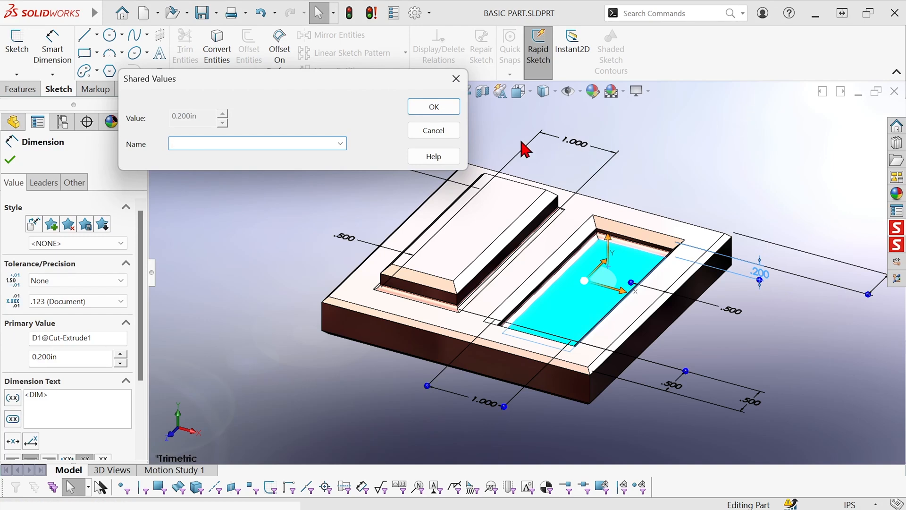
pyautogui.moveTo(507, 156)
pyautogui.write('H')
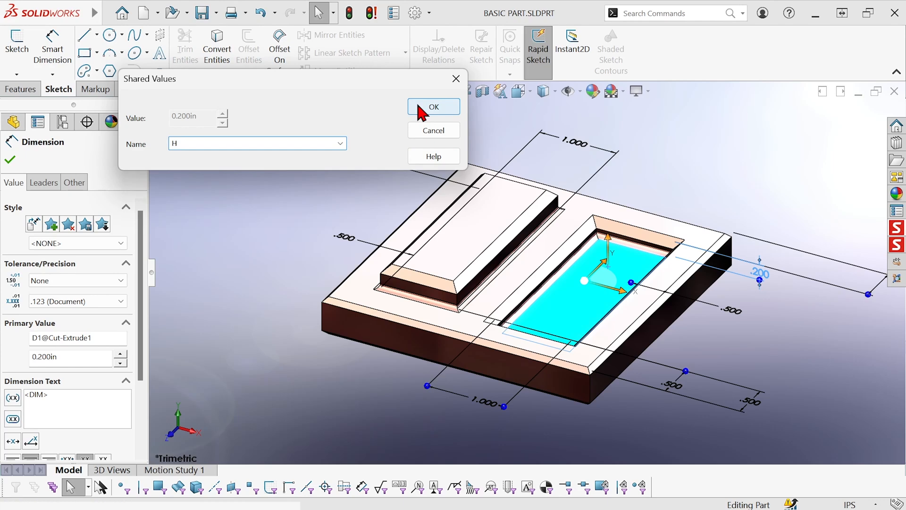
pyautogui.click(433, 107)
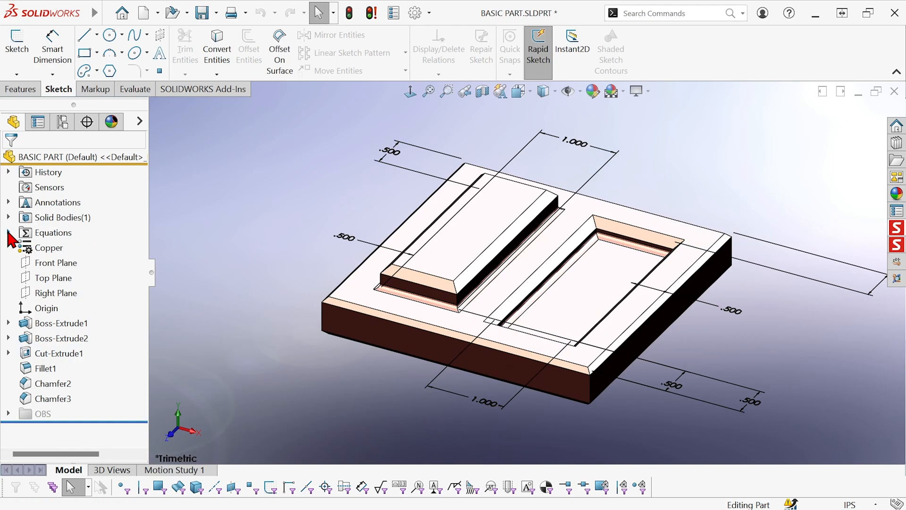
# Expand the Equations folder to reveal the global variable "H" = 0.2in
pyautogui.click(8, 232)
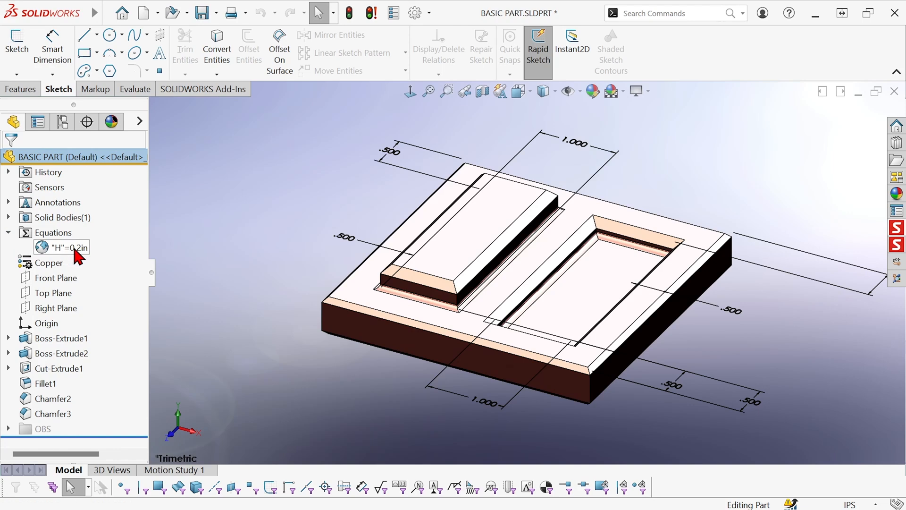
pyautogui.moveTo(175, 232)
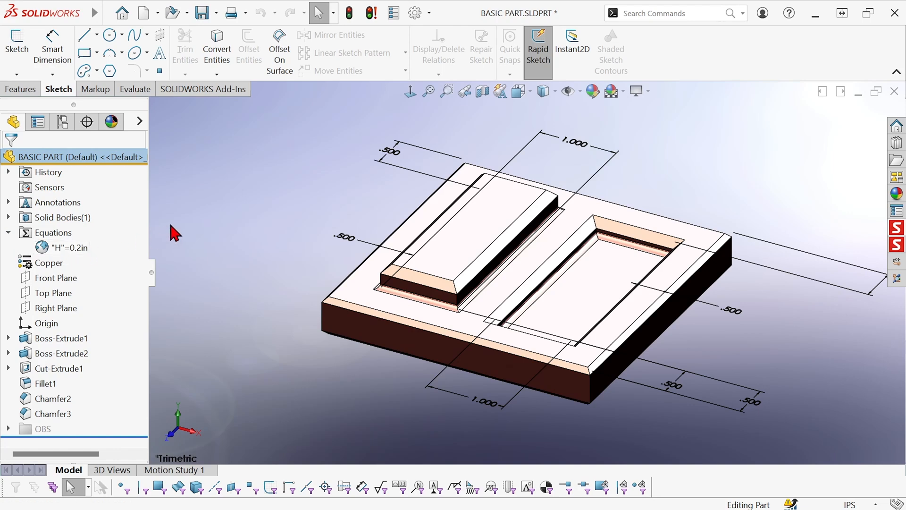
pyautogui.moveTo(453, 206)
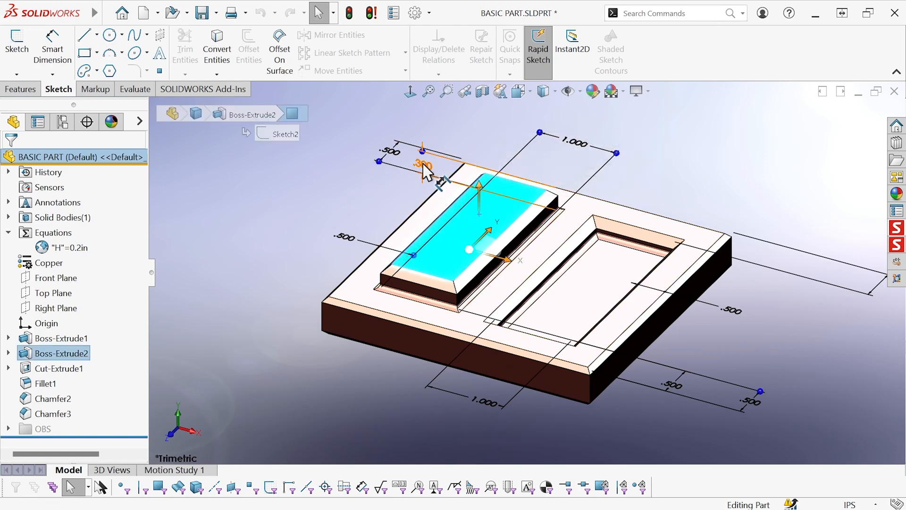
# Link the .300 boss height dimension to shared value H, making it 0.200 in
pyautogui.rightClick(422, 165)
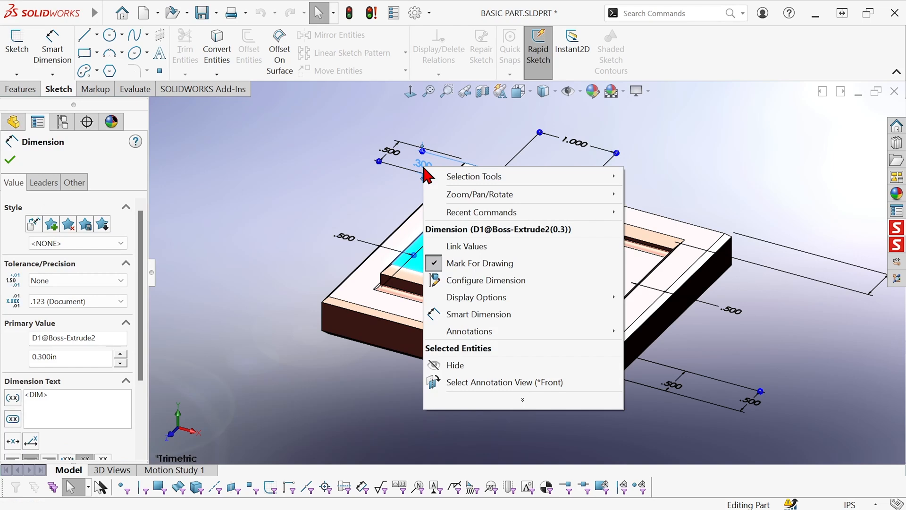
pyautogui.click(466, 245)
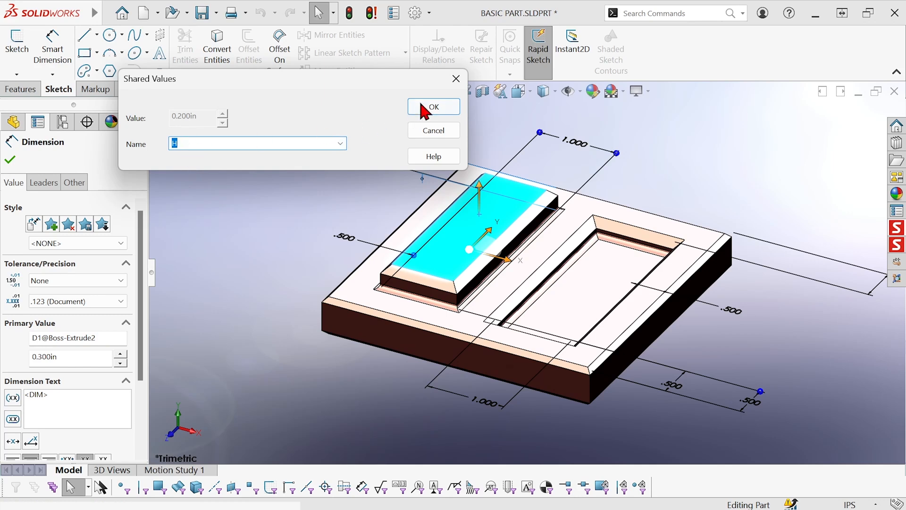
pyautogui.click(433, 106)
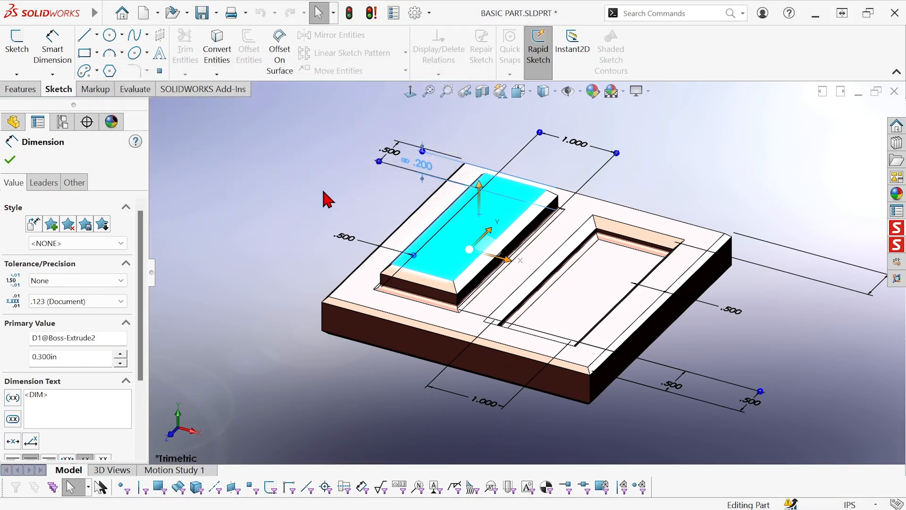
pyautogui.moveTo(431, 173)
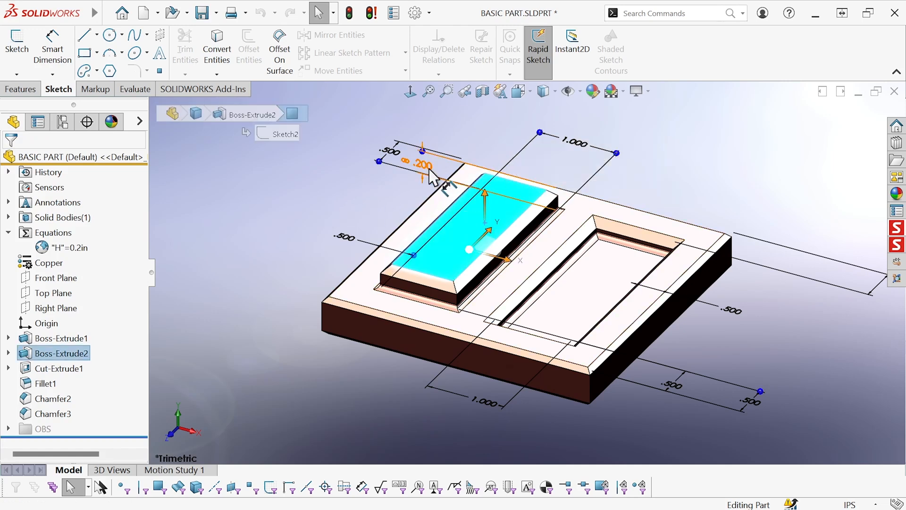
# Set H to .400 through the boss height, then to .25 through the cut depth
pyautogui.doubleClick(420, 163)
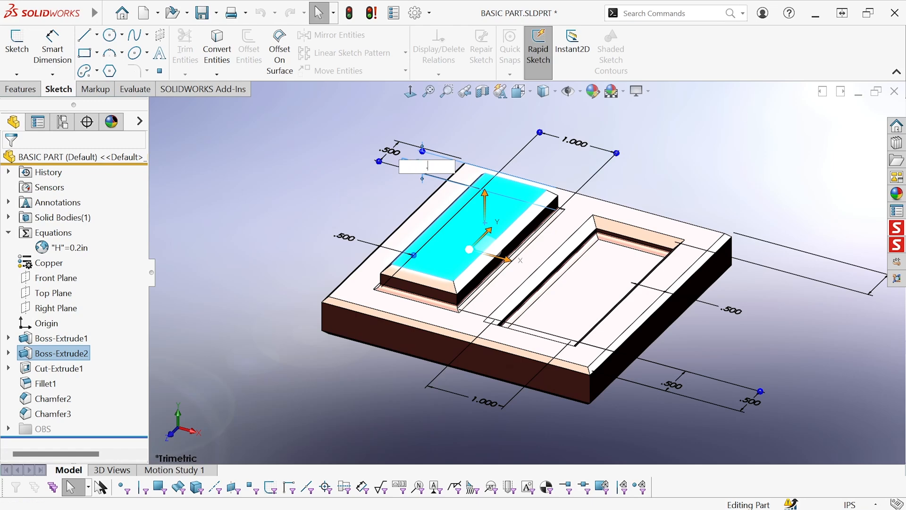
pyautogui.write('.400')
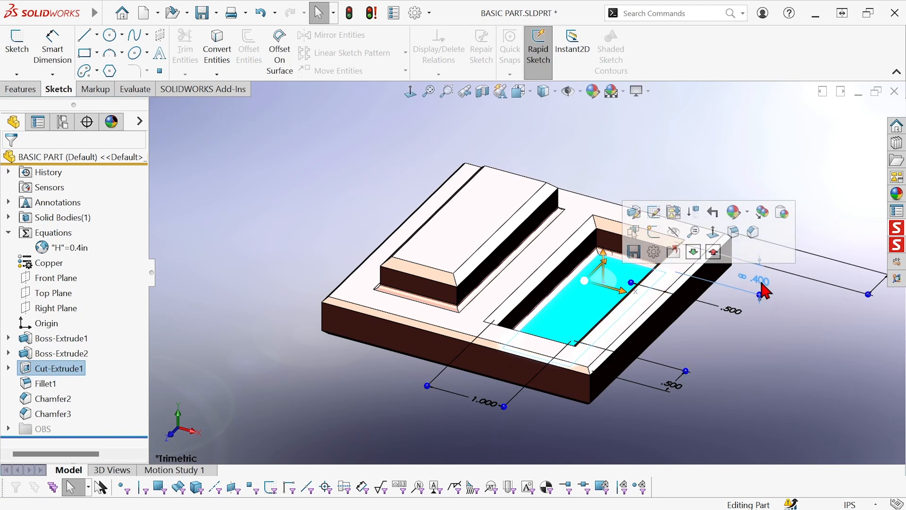
pyautogui.write('.25')
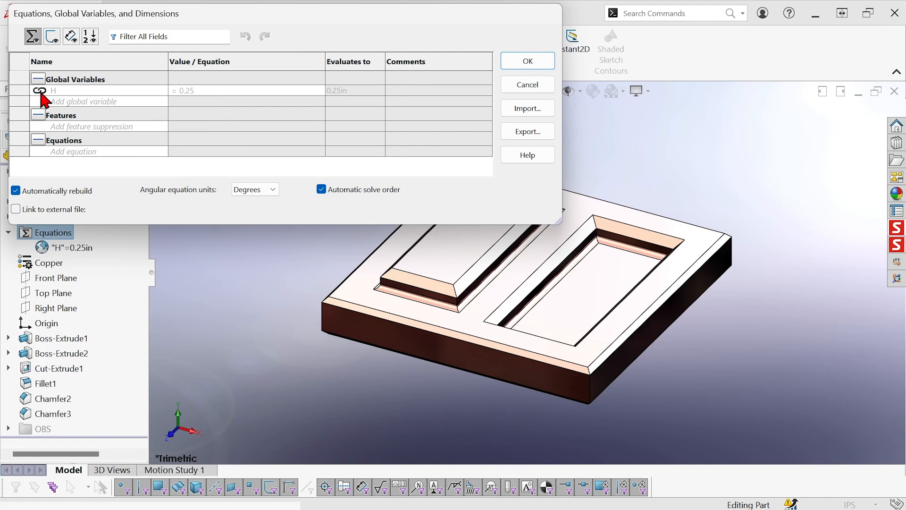
pyautogui.moveTo(231, 95)
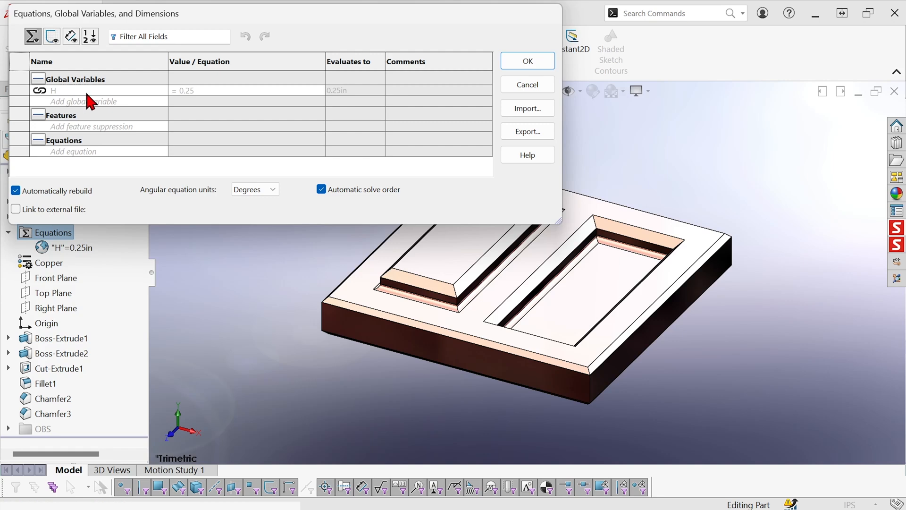
pyautogui.moveTo(295, 80)
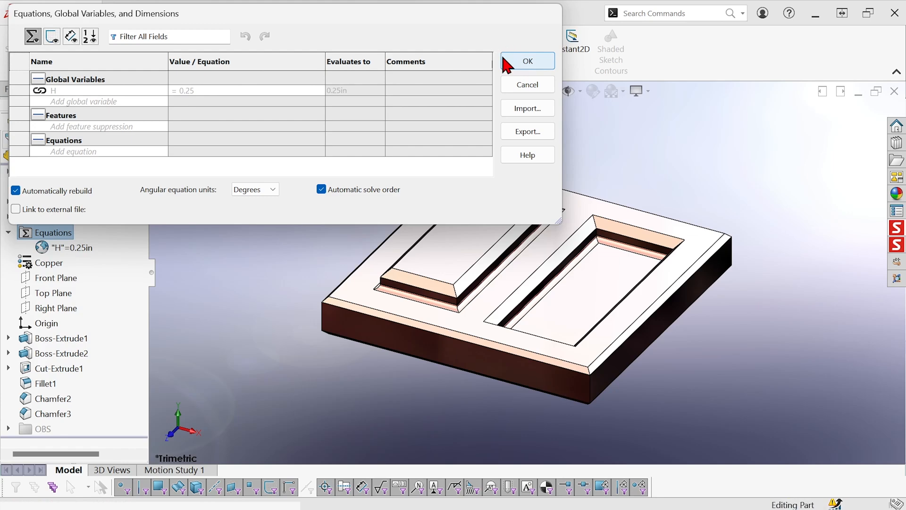
pyautogui.click(527, 62)
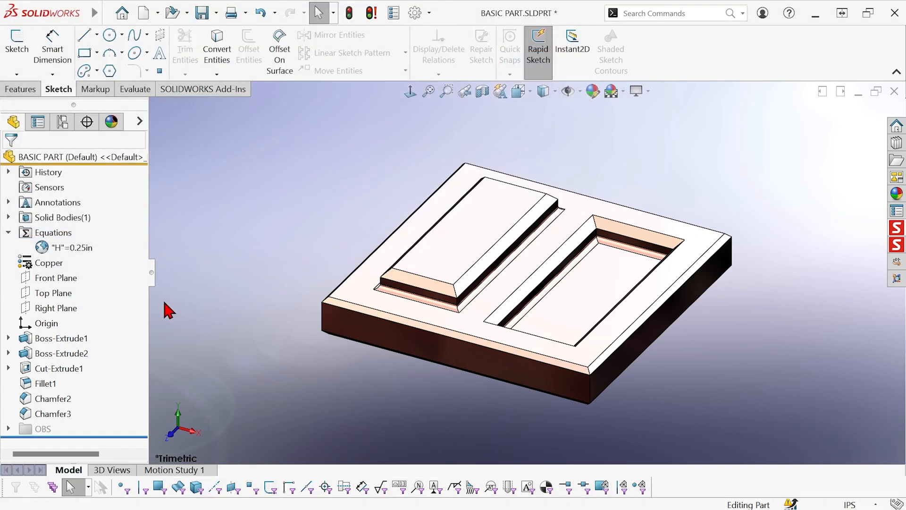
pyautogui.moveTo(306, 324)
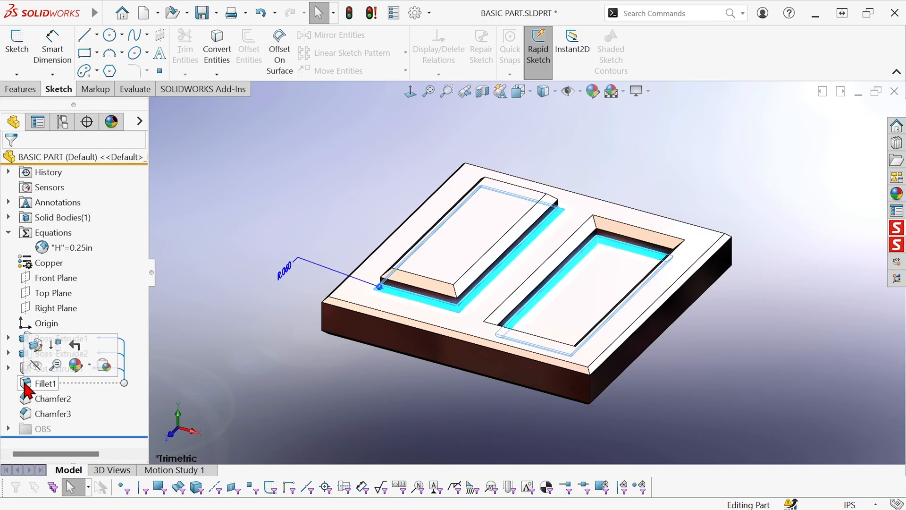
# Show the fillet's 0.060 radius dimension on the part
pyautogui.click(52, 413)
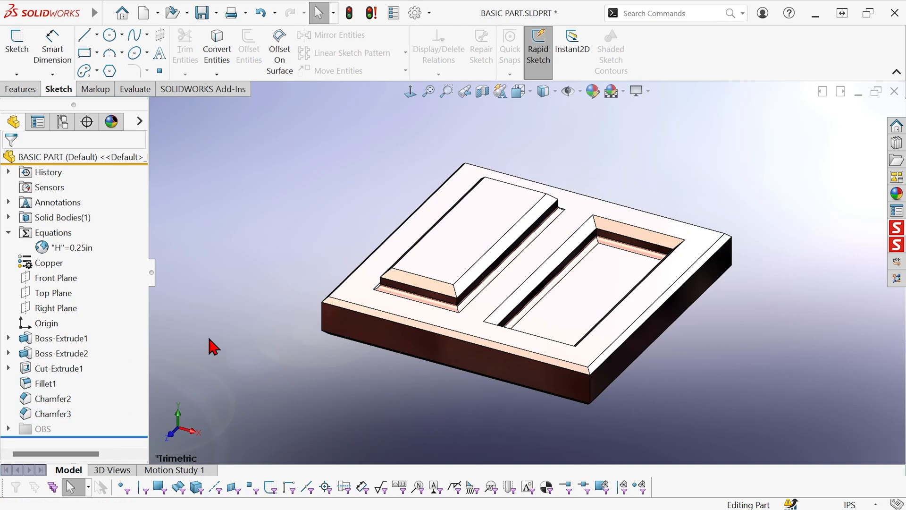
pyautogui.moveTo(132, 277)
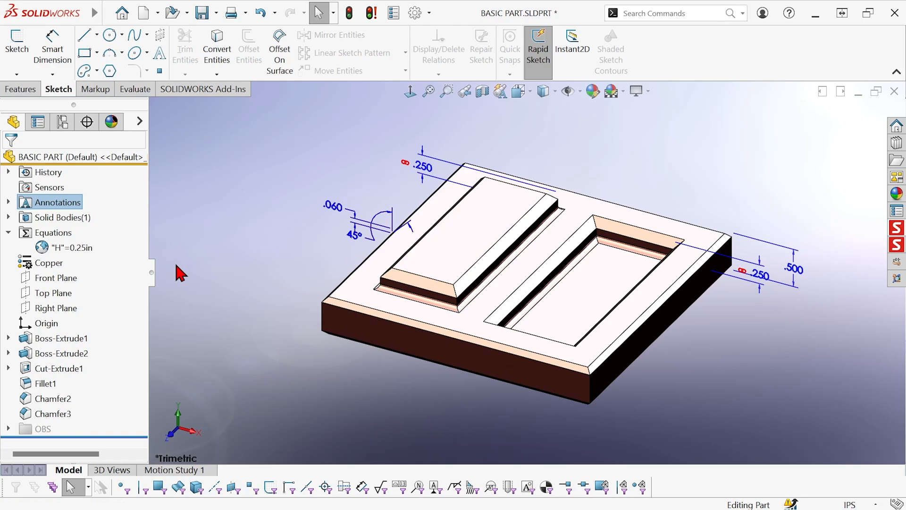
# Show the *Top annotation view's dimensions, including 3.500, 1.000 and .100 × 45°
pyautogui.click(9, 202)
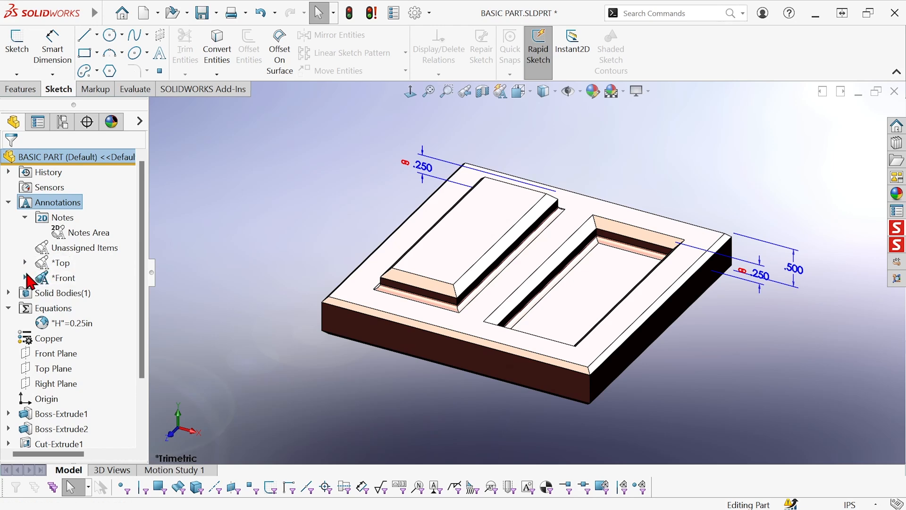
pyautogui.moveTo(52, 265)
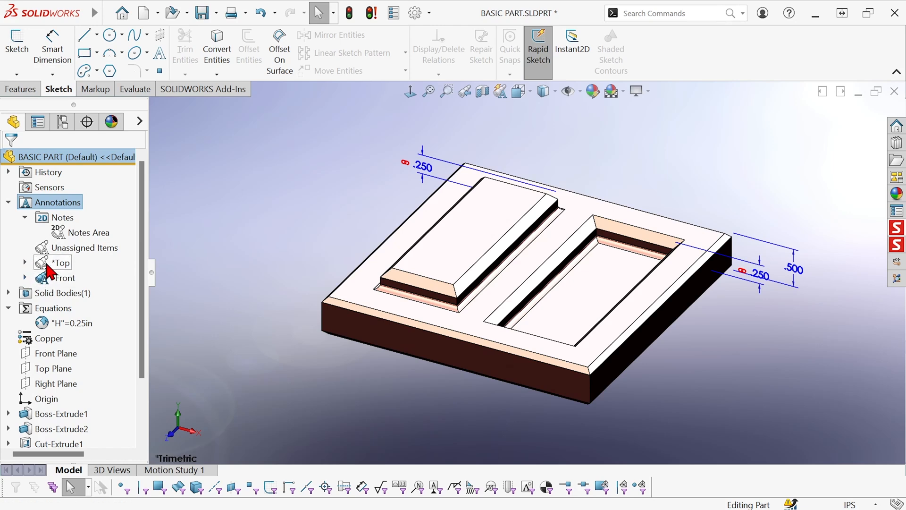
pyautogui.rightClick(61, 263)
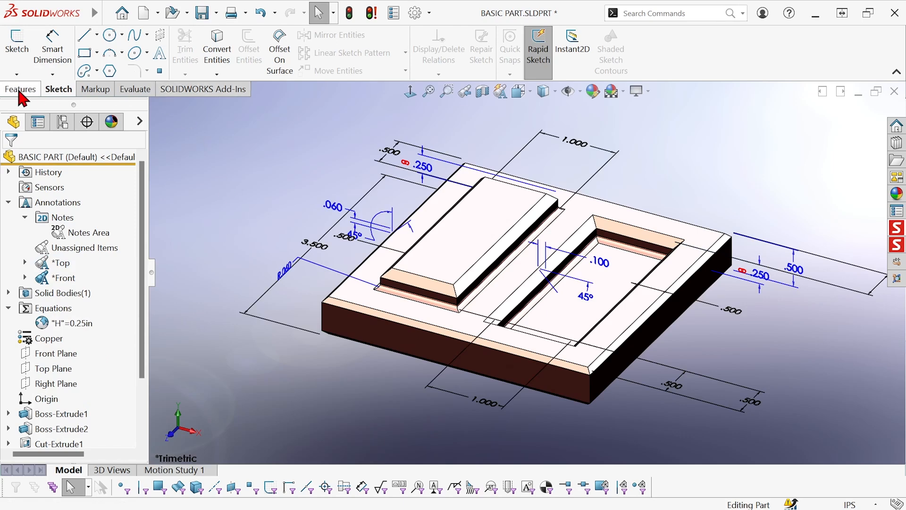
# Add the chamfer dimension to the set of dimensions to be linked
pyautogui.click(21, 89)
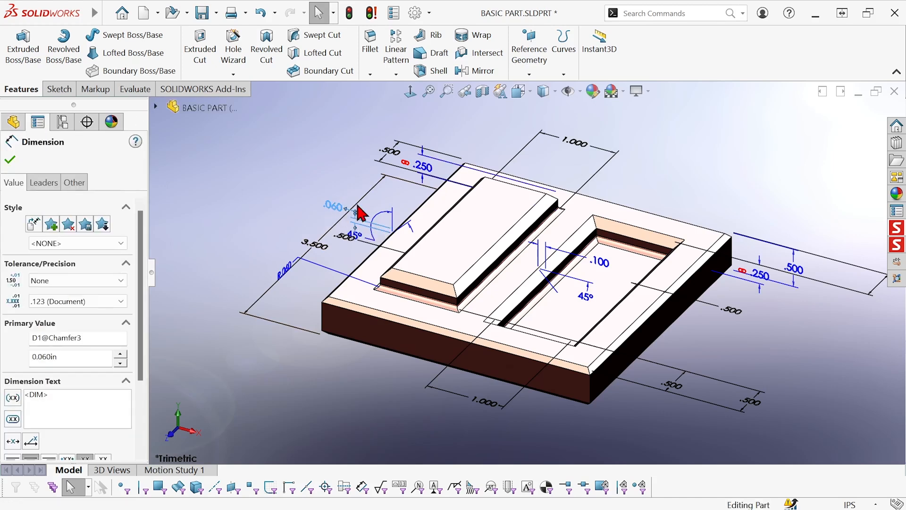
pyautogui.click(598, 263)
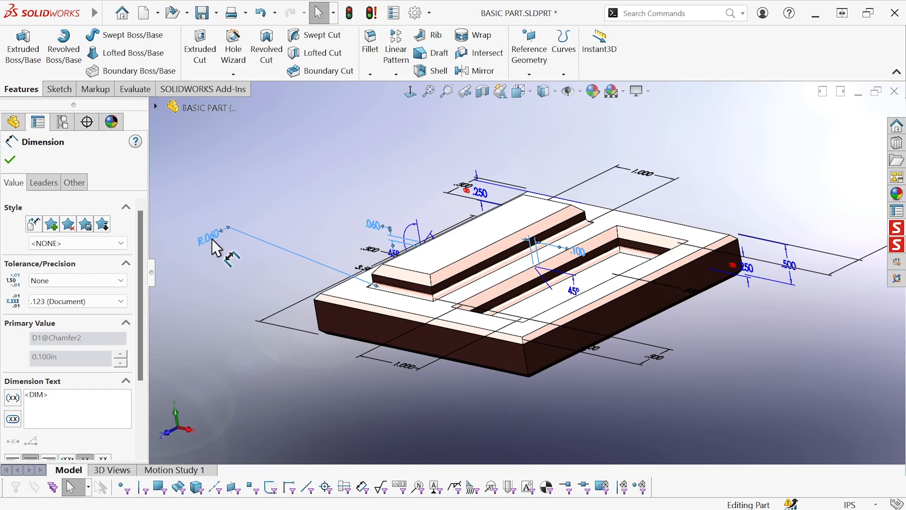
# Link the selected dimensions to shared value FILLCHAM = .08, correcting the hyphenated name
pyautogui.rightClick(217, 245)
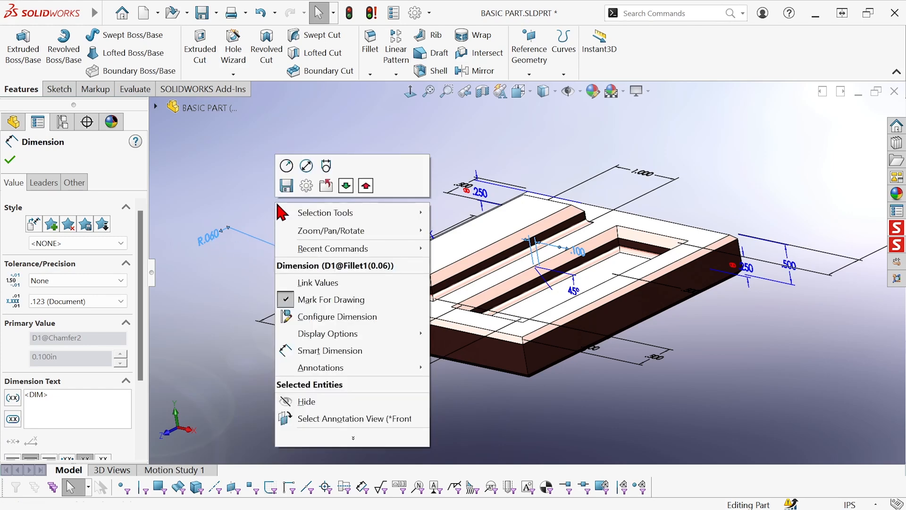
pyautogui.click(317, 282)
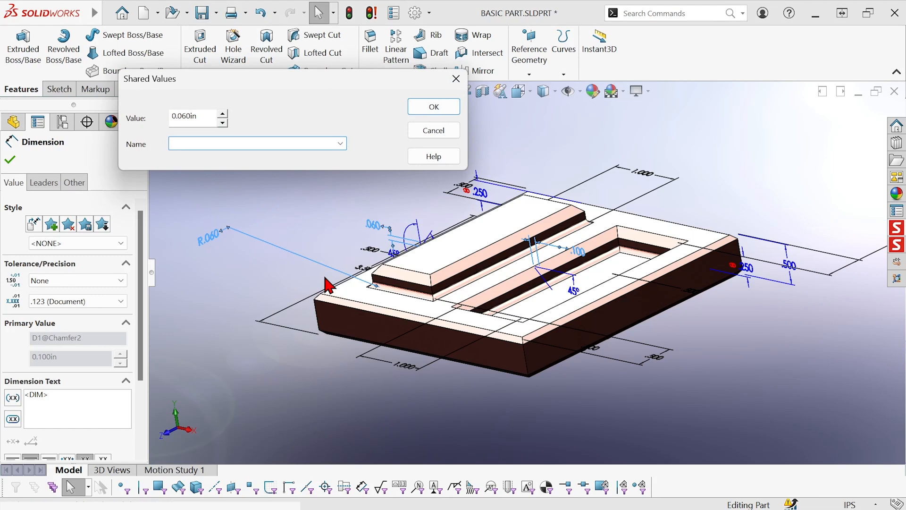
pyautogui.write('F')
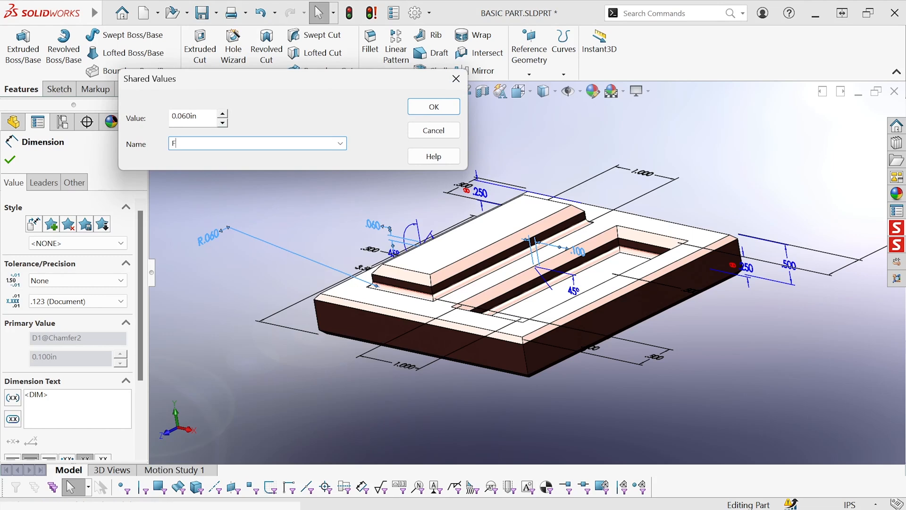
pyautogui.write('ILL-CHAM')
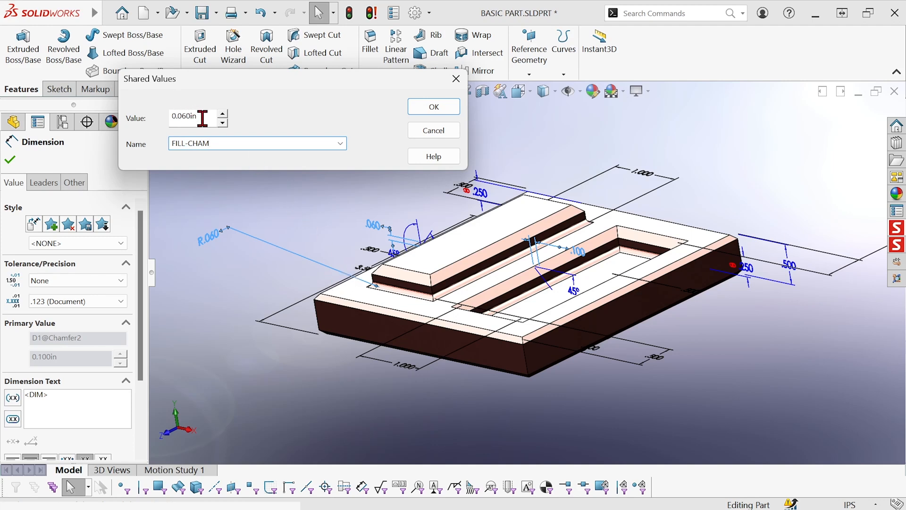
pyautogui.tripleClick(185, 118)
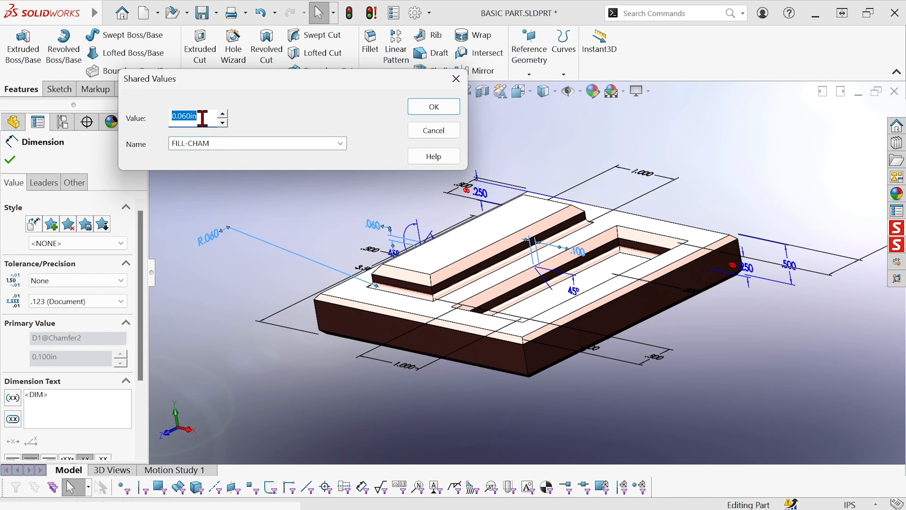
pyautogui.write('.08')
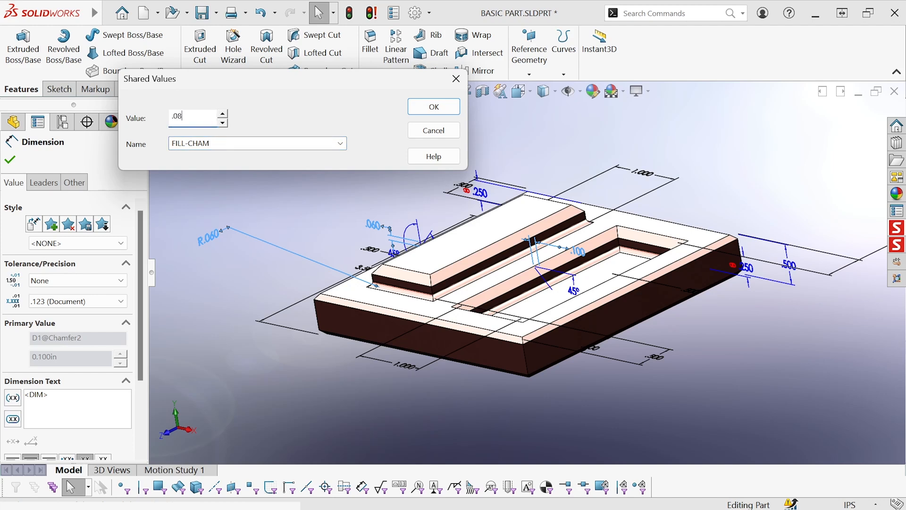
pyautogui.click(433, 107)
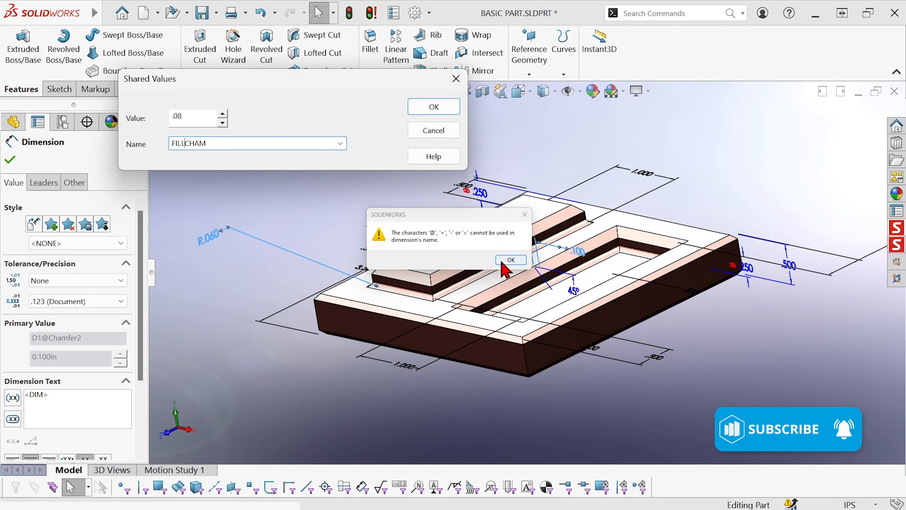
pyautogui.click(509, 260)
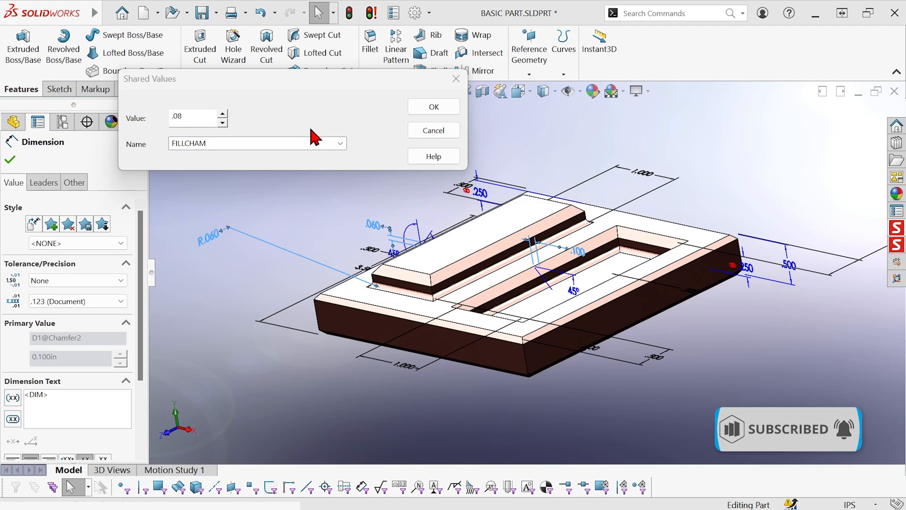
pyautogui.click(433, 106)
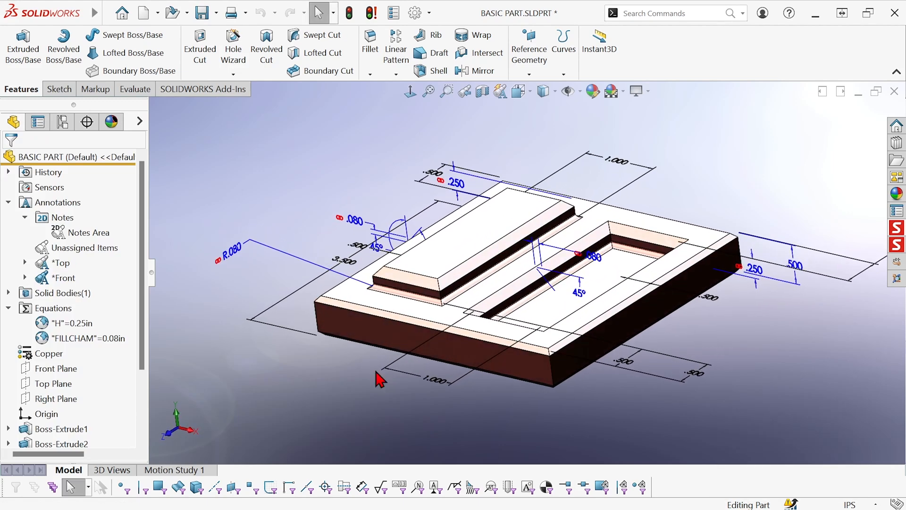
# Edit the fillet radius to drive FILLCHAM to .1, then to 0.06
pyautogui.click(232, 255)
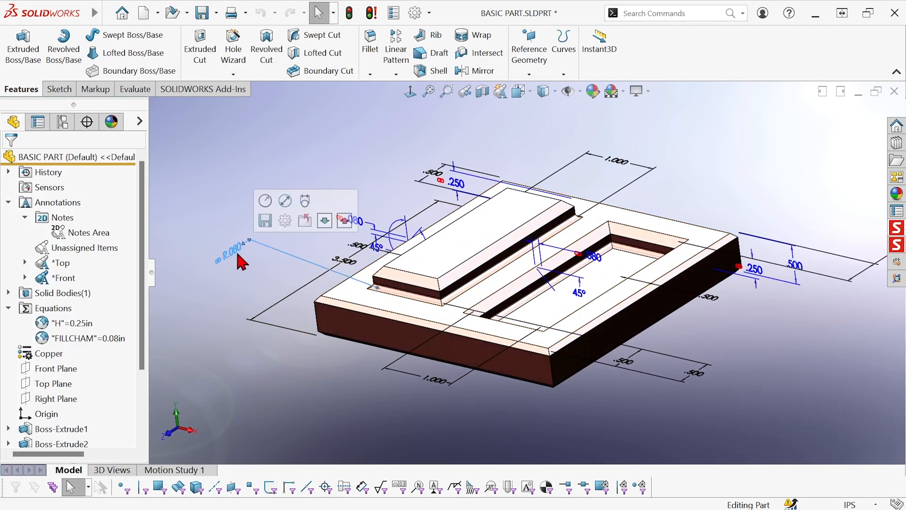
pyautogui.doubleClick(351, 221)
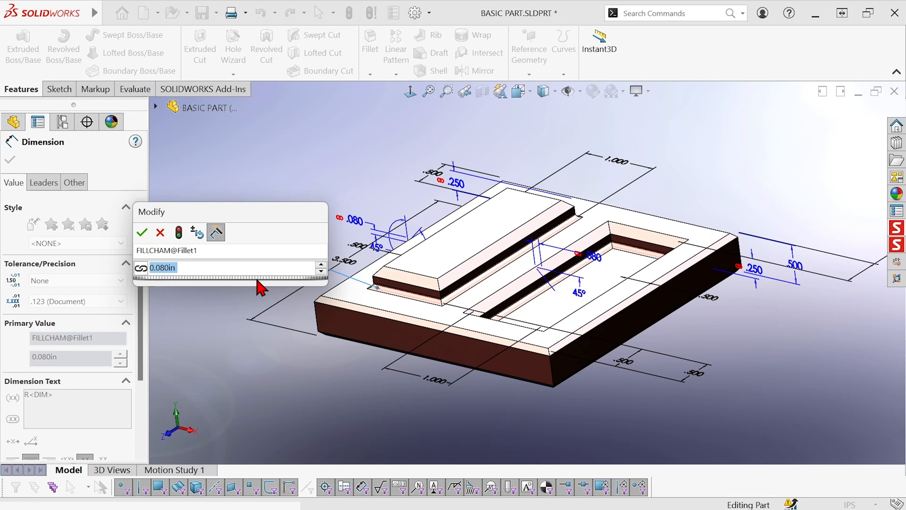
pyautogui.write('.1')
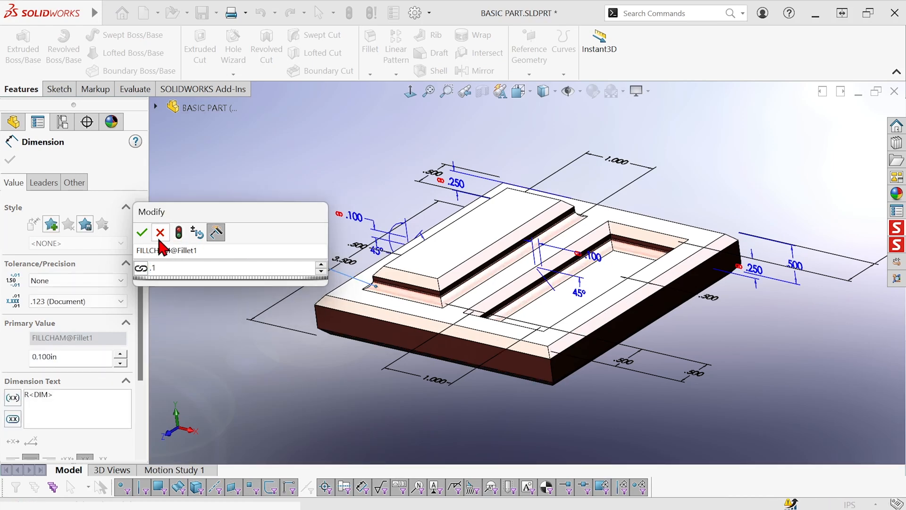
pyautogui.click(141, 232)
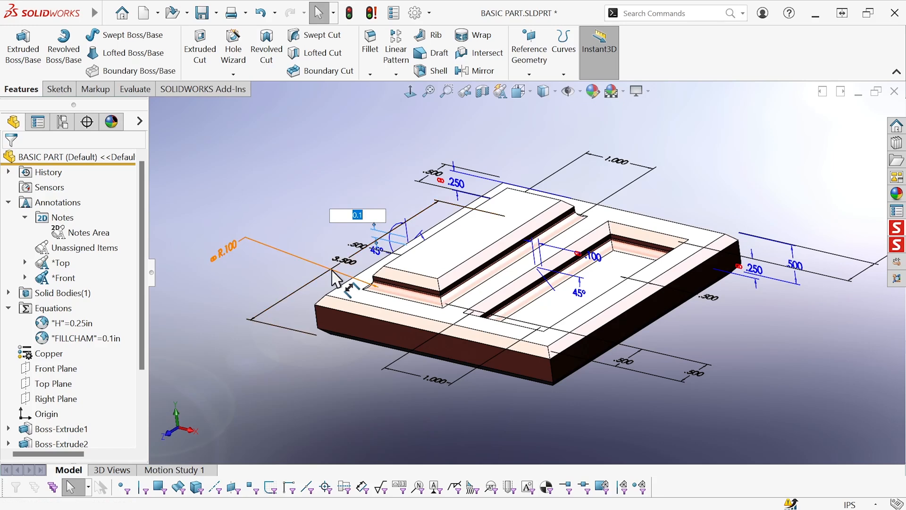
pyautogui.write('0.06')
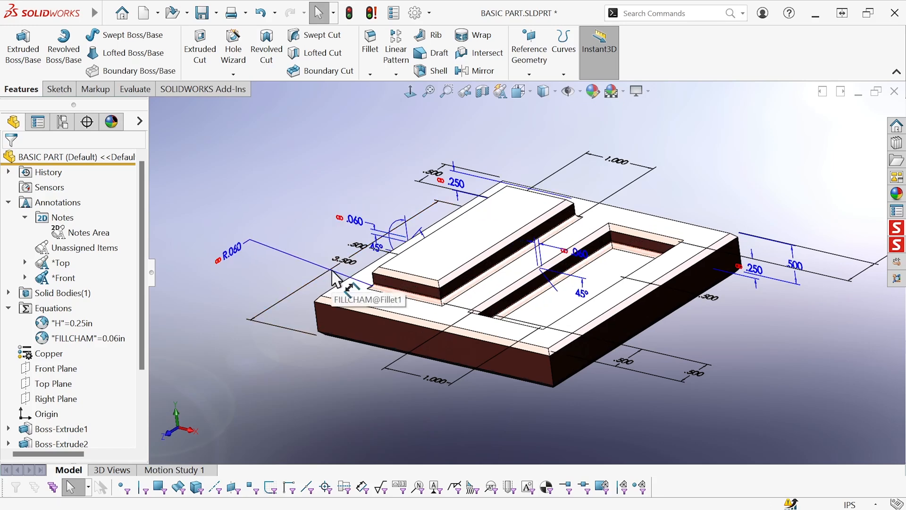